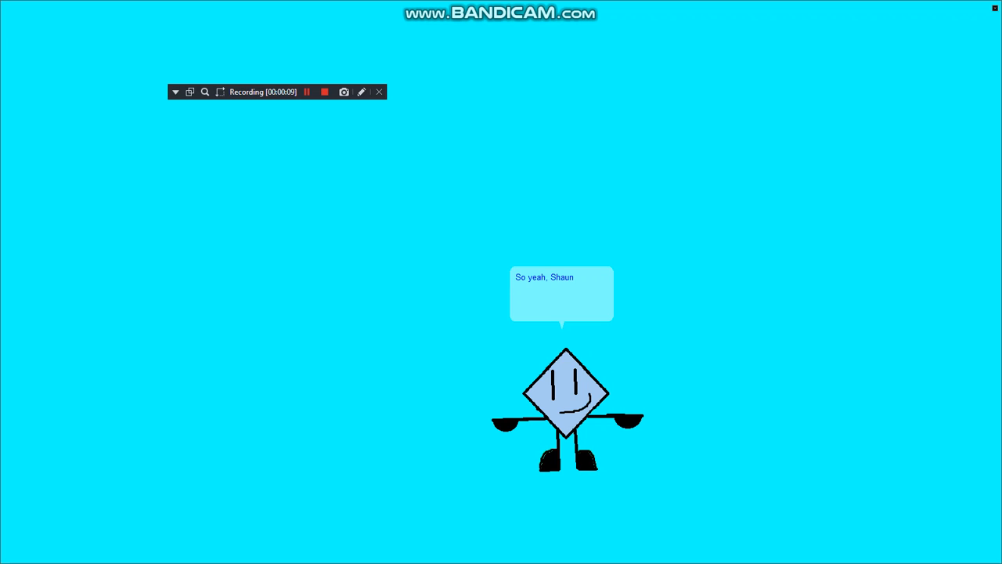
pyautogui.write('made a new charater and her name')
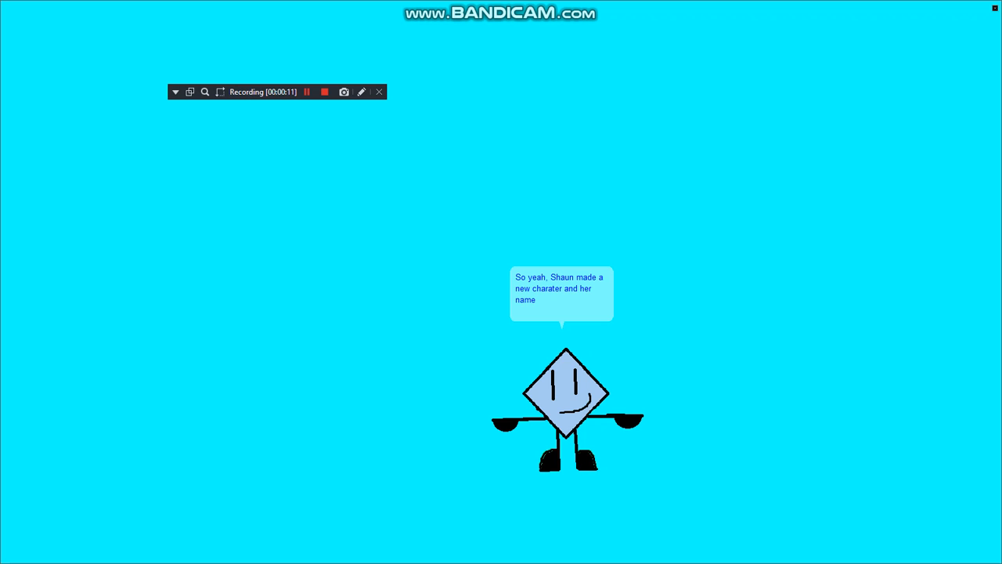
pyautogui.write('is Fishy boopkins. Who is')
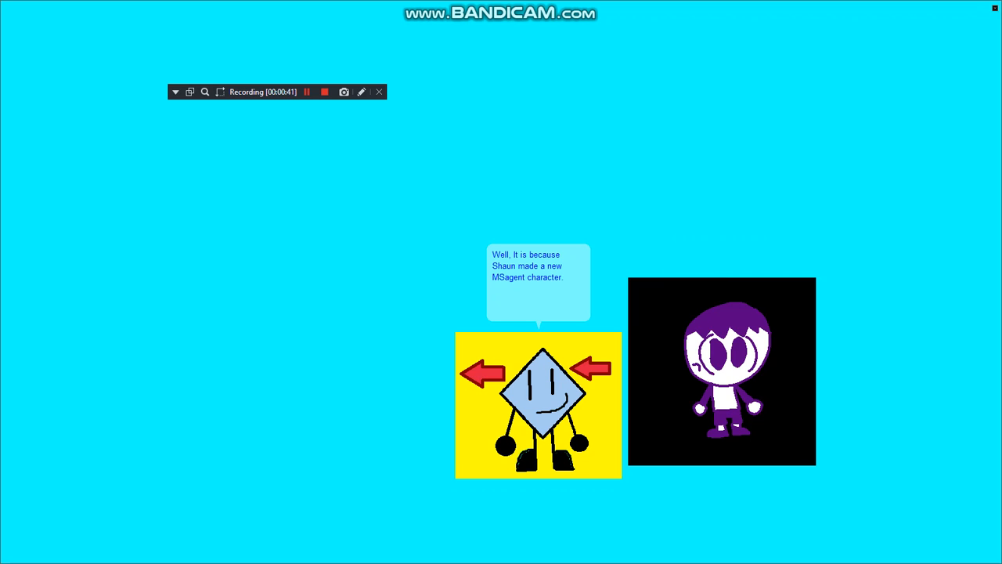
pyautogui.write('Okay, Inknimations,')
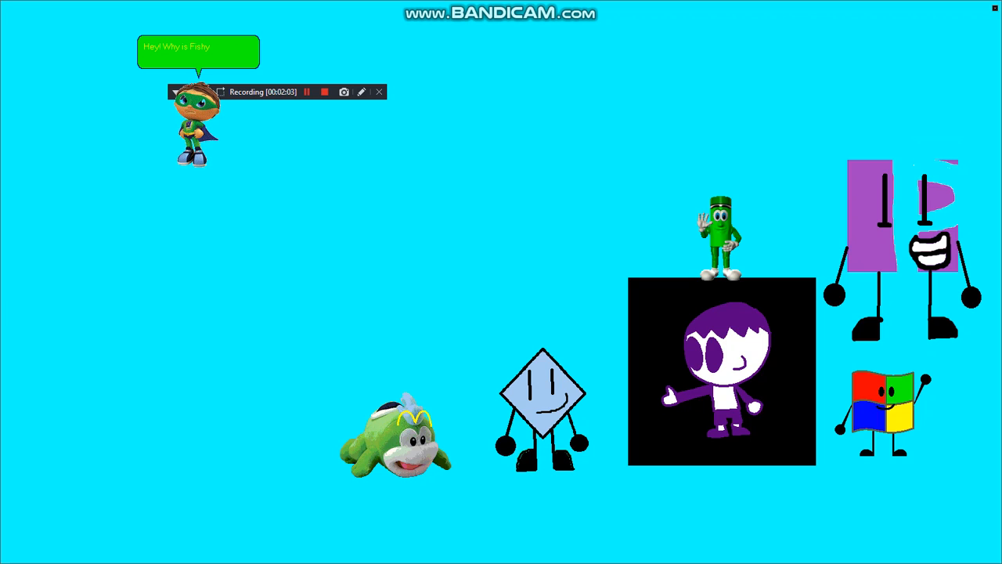
pyautogui.write('boopkins here? You know')
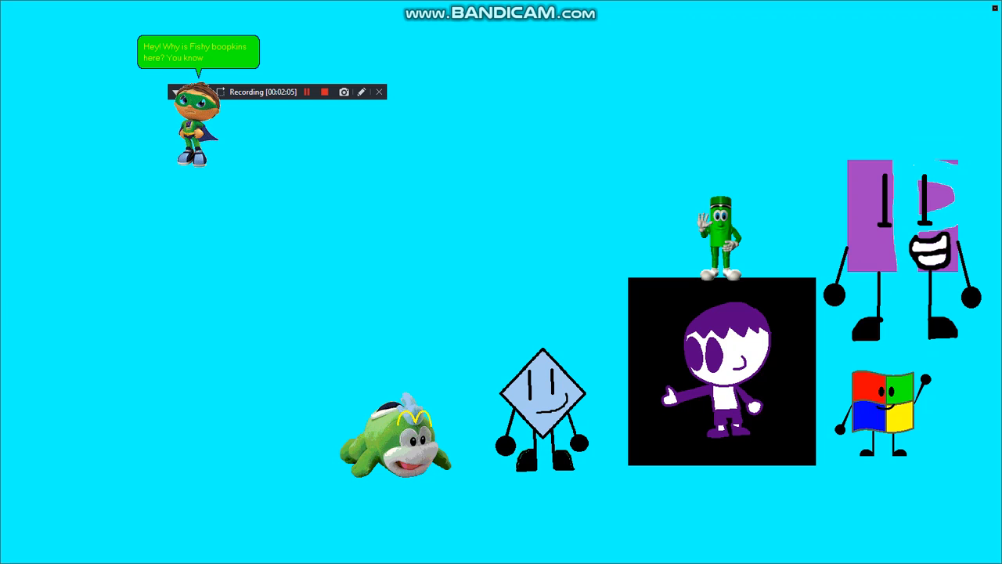